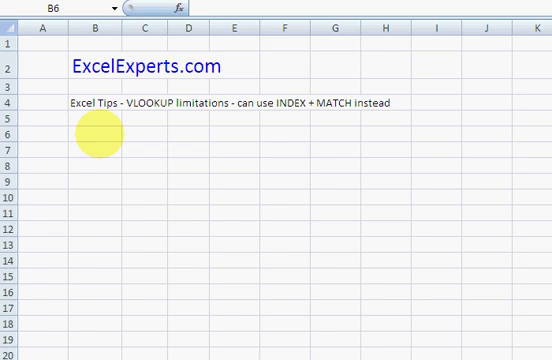
# - Enter Name/Salary headers in B6:C6 with Nick, Al, Charles and 0, 200, 3000, shading headers orange
pyautogui.click(96, 138)
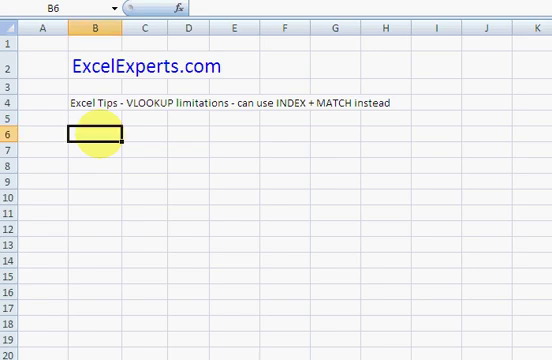
pyautogui.write('Name')
pyautogui.click(94, 150)
pyautogui.write('Nick')
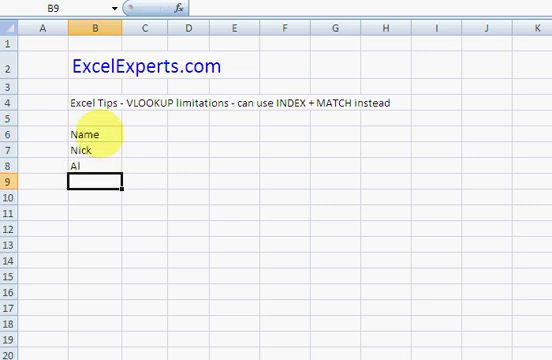
pyautogui.write('Charles')
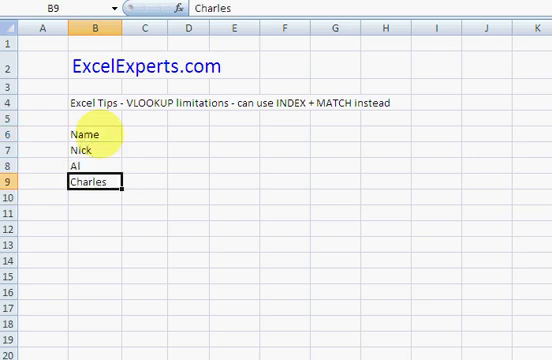
pyautogui.write('Salary')
pyautogui.click(144, 148)
pyautogui.write('0')
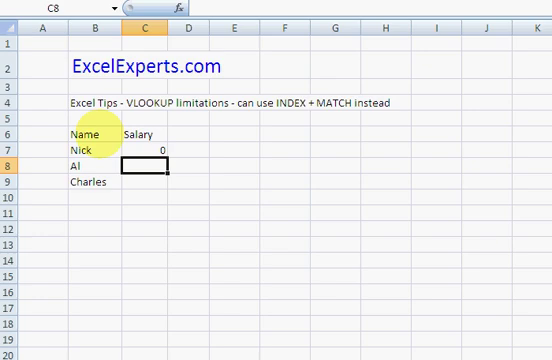
pyautogui.write('200')
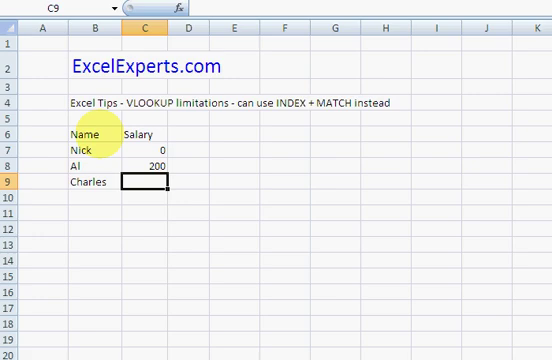
pyautogui.click(88, 130)
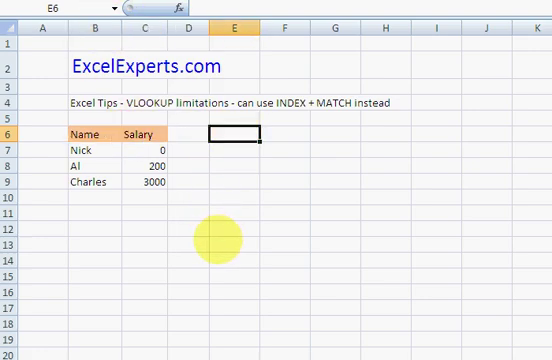
# - Enter Name and Salary headers in E6:F6 with Nick and Al below in E7:E8
pyautogui.write('Name')
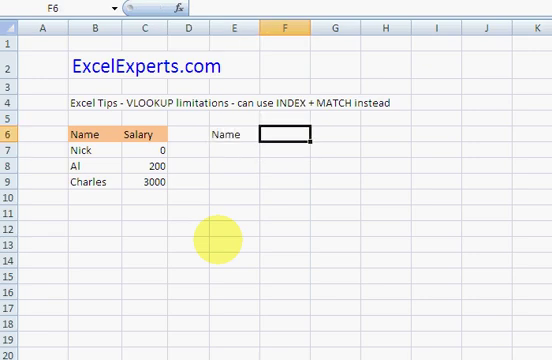
pyautogui.write('Salary')
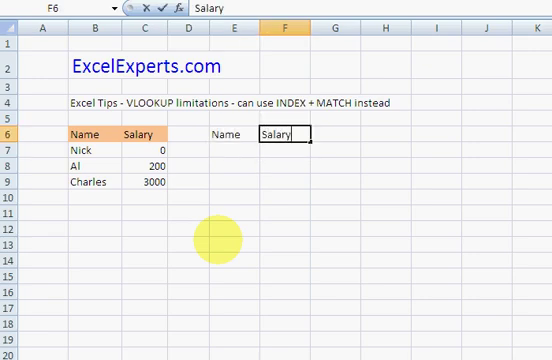
pyautogui.write('Nick')
pyautogui.click(286, 150)
pyautogui.write('=')
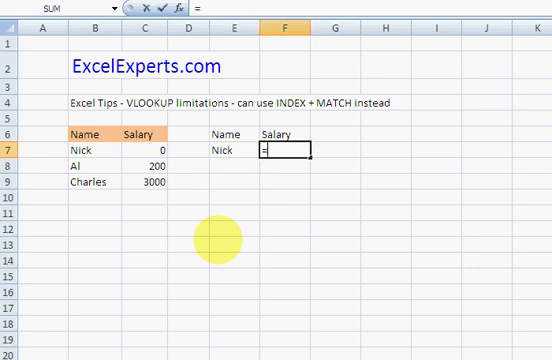
# - Enter =VLOOKUP(E7,B6:C9,2,FALSE) in F7 and copy to F8, returning 0 and 200
pyautogui.write('vl')
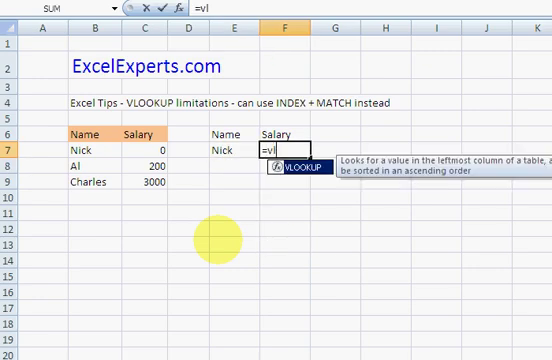
pyautogui.write('VLOOKUP(')
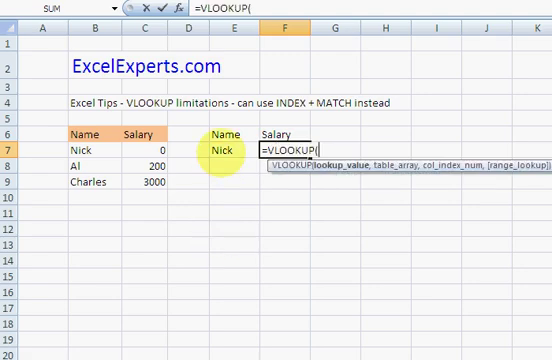
pyautogui.click(230, 150)
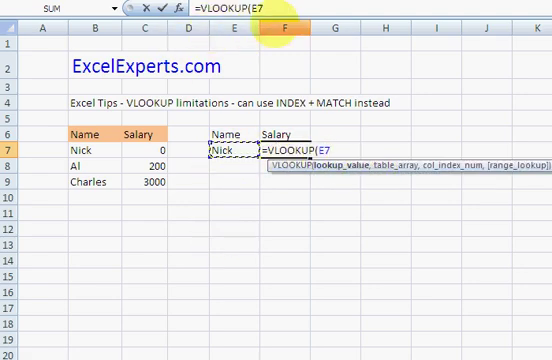
pyautogui.write(',B6:C9,')
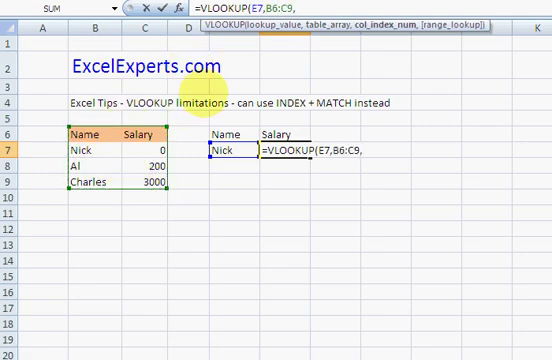
pyautogui.write('2')
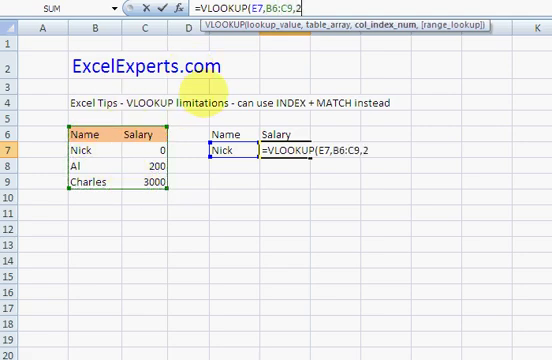
pyautogui.write(',')
pyautogui.click(234, 166)
pyautogui.write('Al')
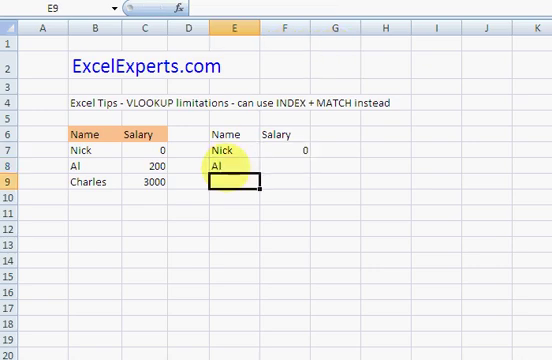
pyautogui.write('=VLOOKUP(E7,B6:C9,2,FALSE)')
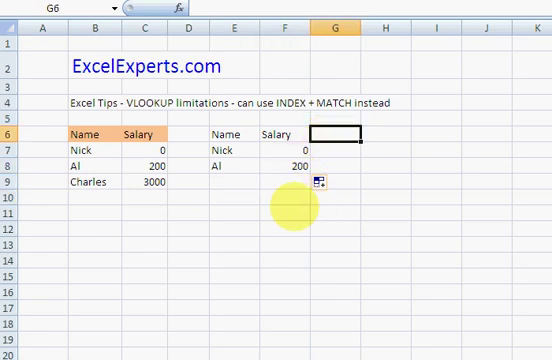
# - Add Match header in G6 and =MATCH(E7,$B$6:$B$9,0) in G7, returning 2 for Nick
pyautogui.write('M')
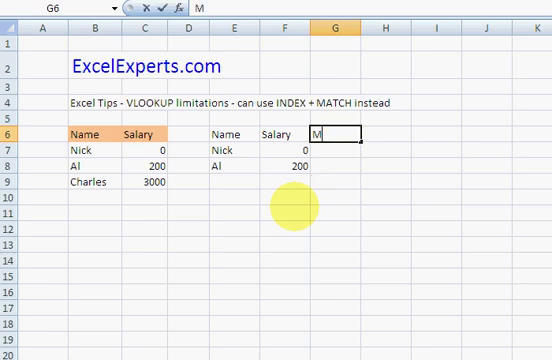
pyautogui.write('atch')
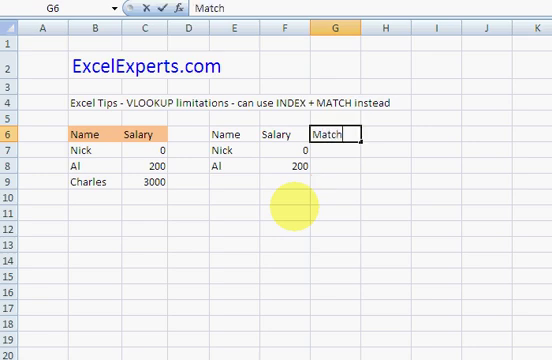
pyautogui.write('=match(E7,$B$6:$B$9,match_type')
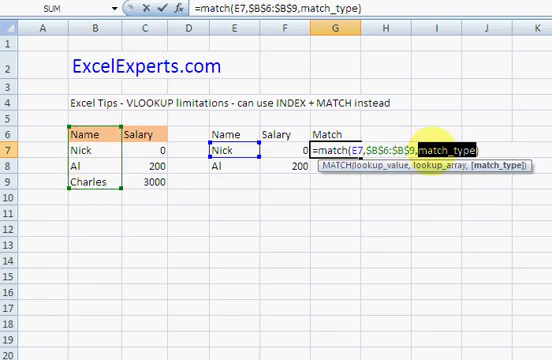
pyautogui.write('0')
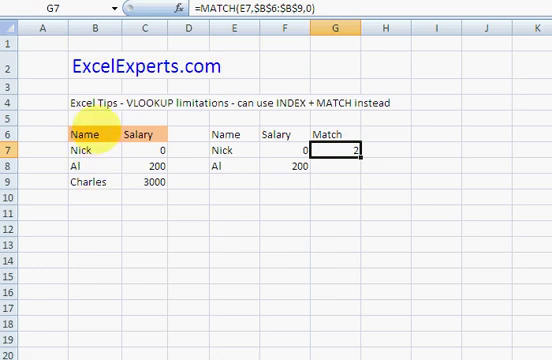
pyautogui.click(384, 160)
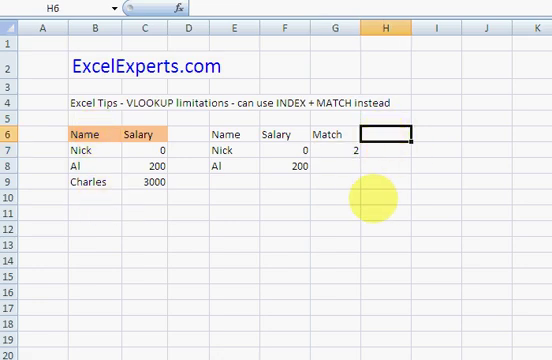
# - Add Index header in H6 with =INDEX($C$6:$C$9,G7) in H7, fill G7:H7 to row 8, shade E6:H6 orange
pyautogui.write('index')
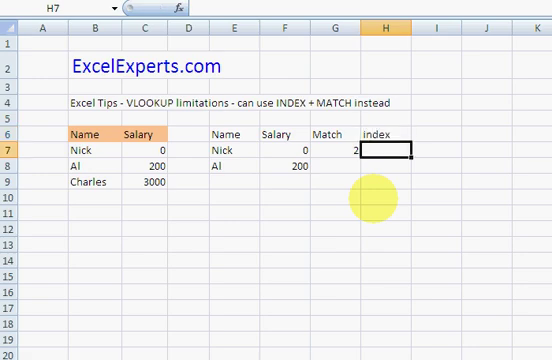
pyautogui.write('=')
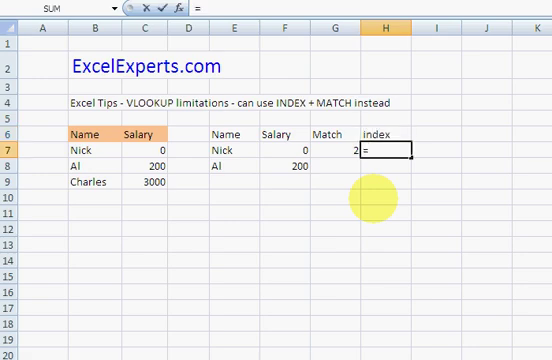
pyautogui.write('i')
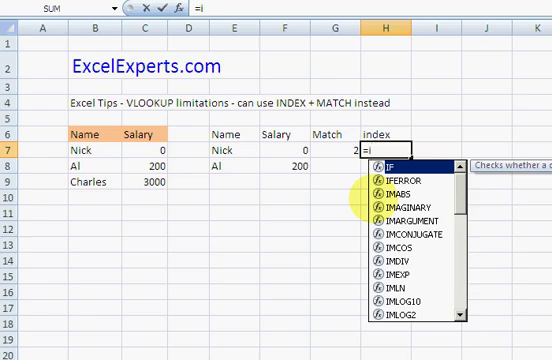
pyautogui.write('n')
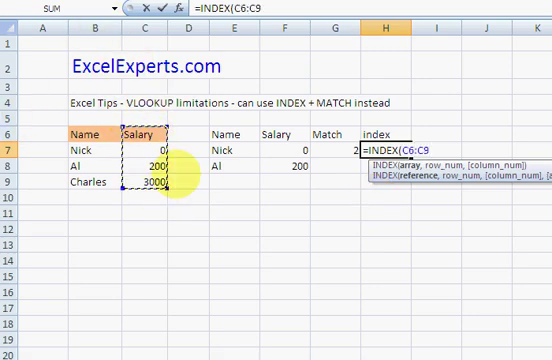
pyautogui.press('f4')
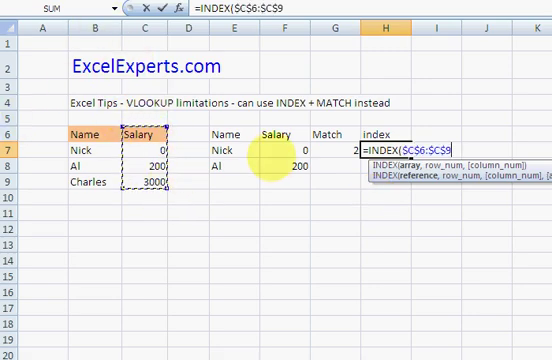
pyautogui.write(',')
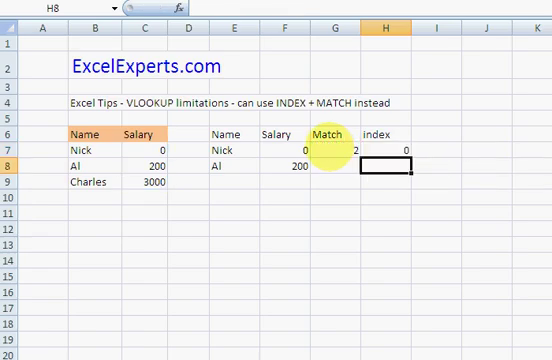
pyautogui.click(338, 148)
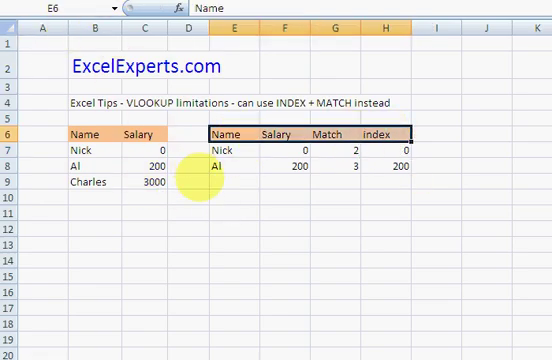
# - Enter 200 in E10 and start =VLOOKUP(E10,C6:C9,-1 in F10 to attempt a leftward lookup
pyautogui.click(236, 188)
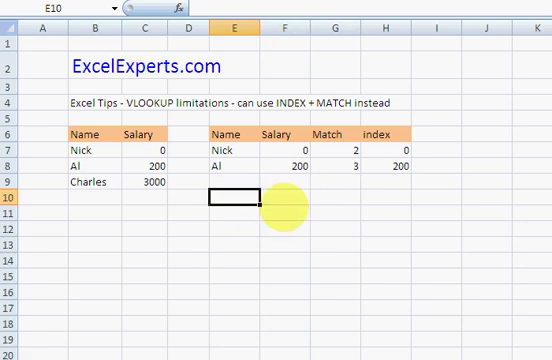
pyautogui.write('200')
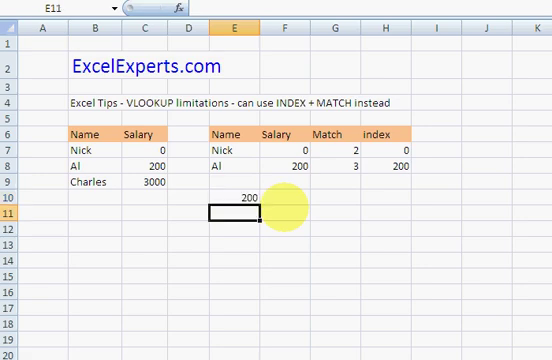
pyautogui.write('=vl')
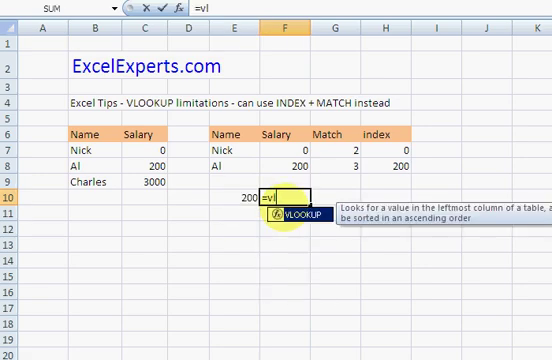
pyautogui.write('ook')
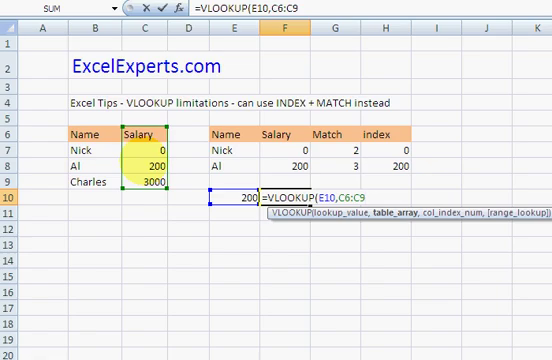
pyautogui.write(',')
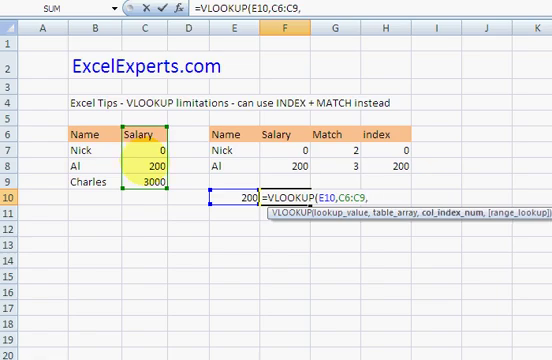
pyautogui.write('-1)')
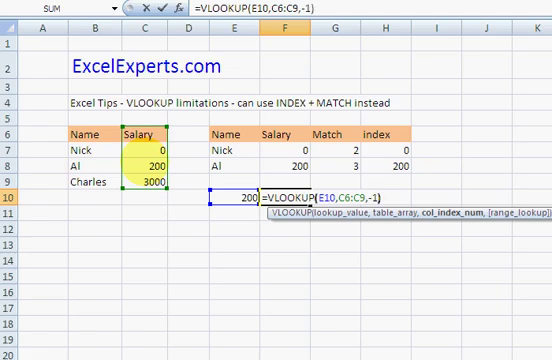